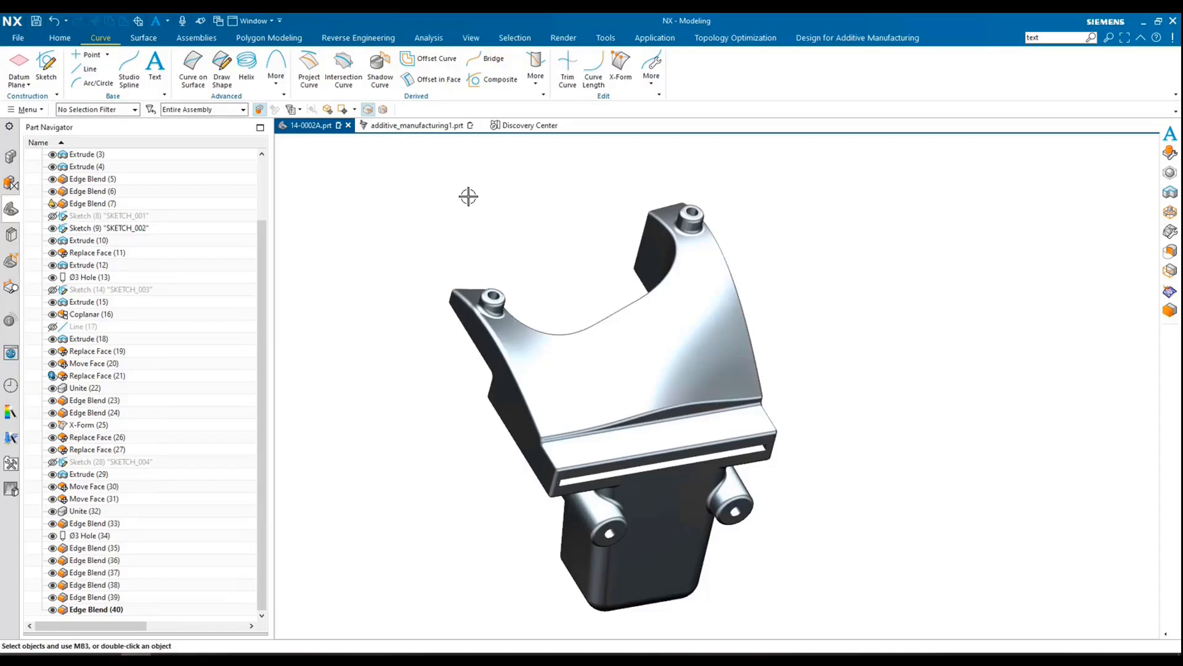
{"action": "mouse_move", "coordinate": [380, 186]}
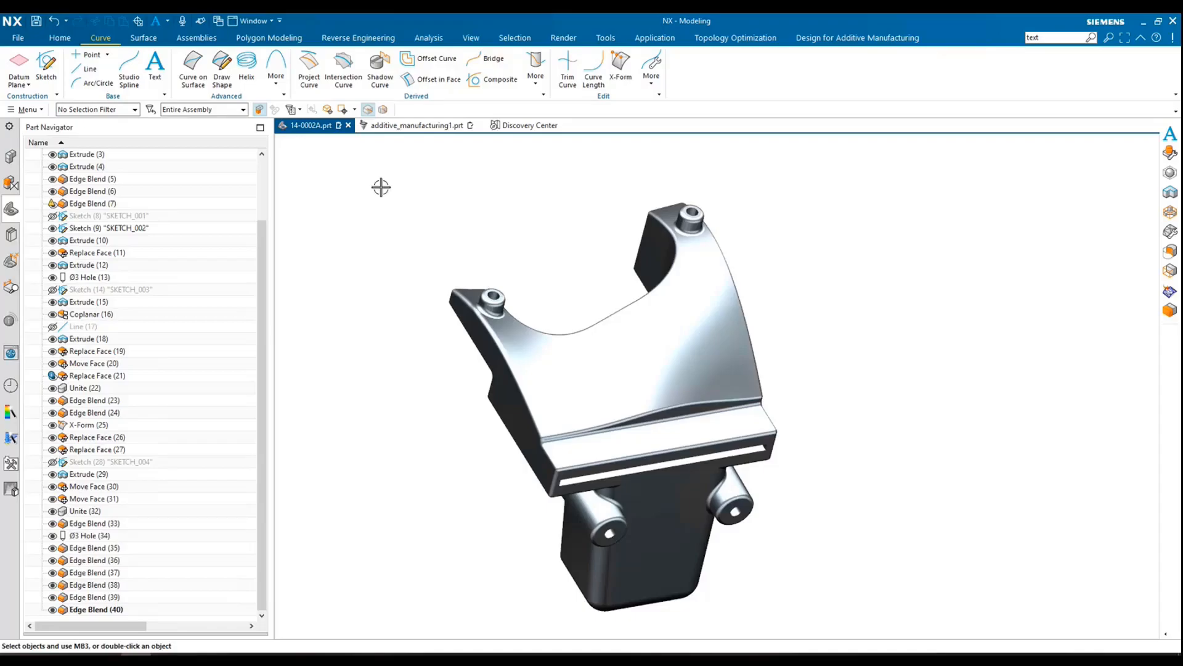
{"action": "mouse_move", "coordinate": [154, 68]}
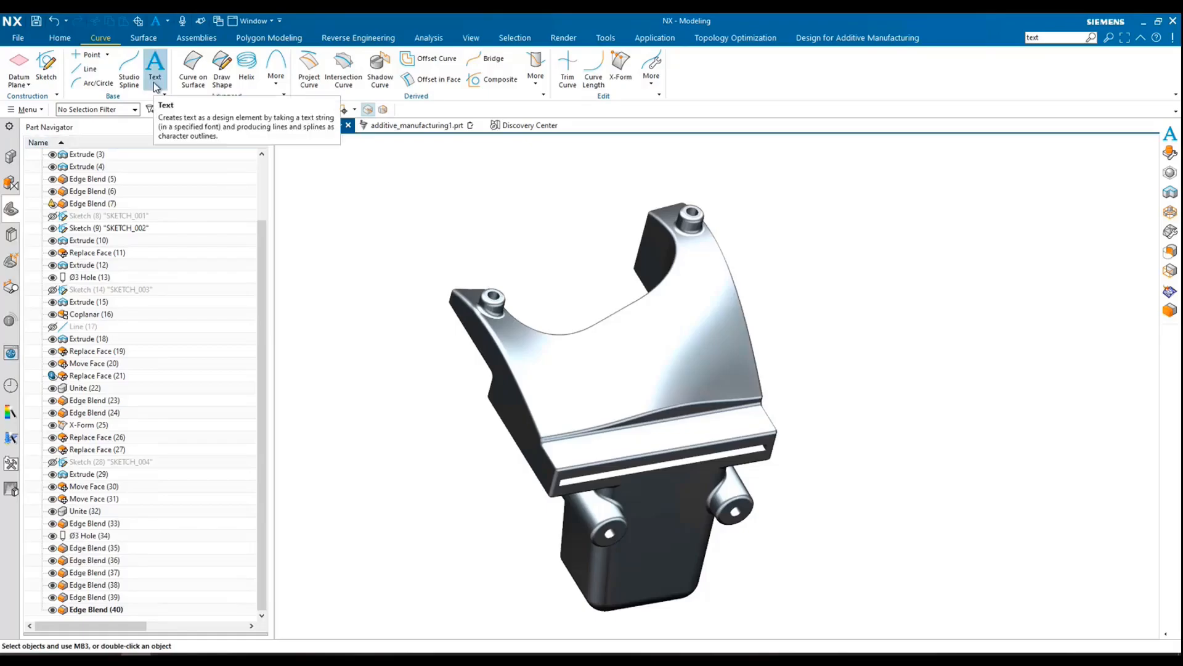
Start On Face text on the bracket's front strip face, with Single Curve on its edge
{"action": "left_click", "coordinate": [154, 67]}
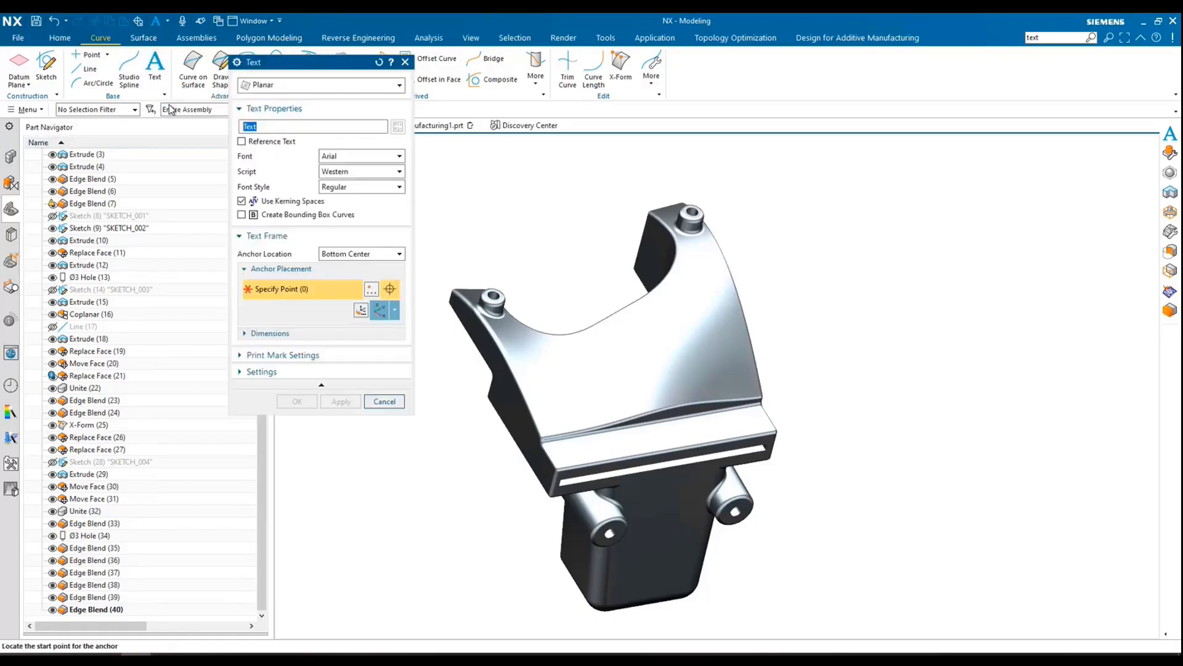
{"action": "left_click", "coordinate": [322, 84]}
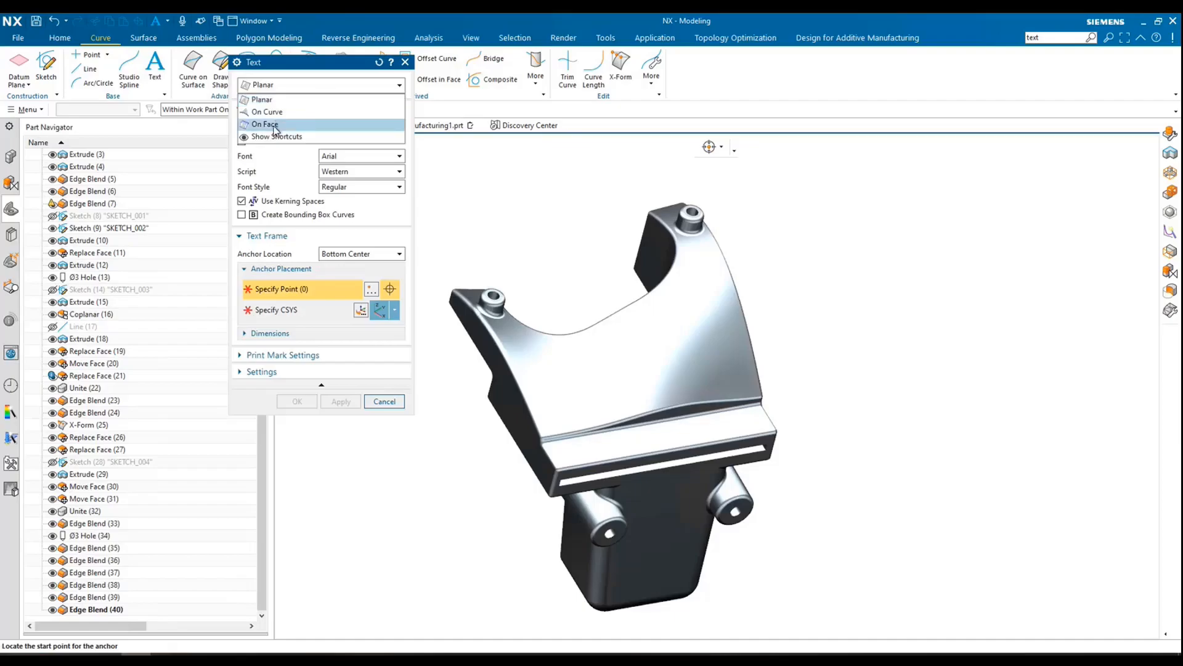
{"action": "left_click", "coordinate": [265, 124]}
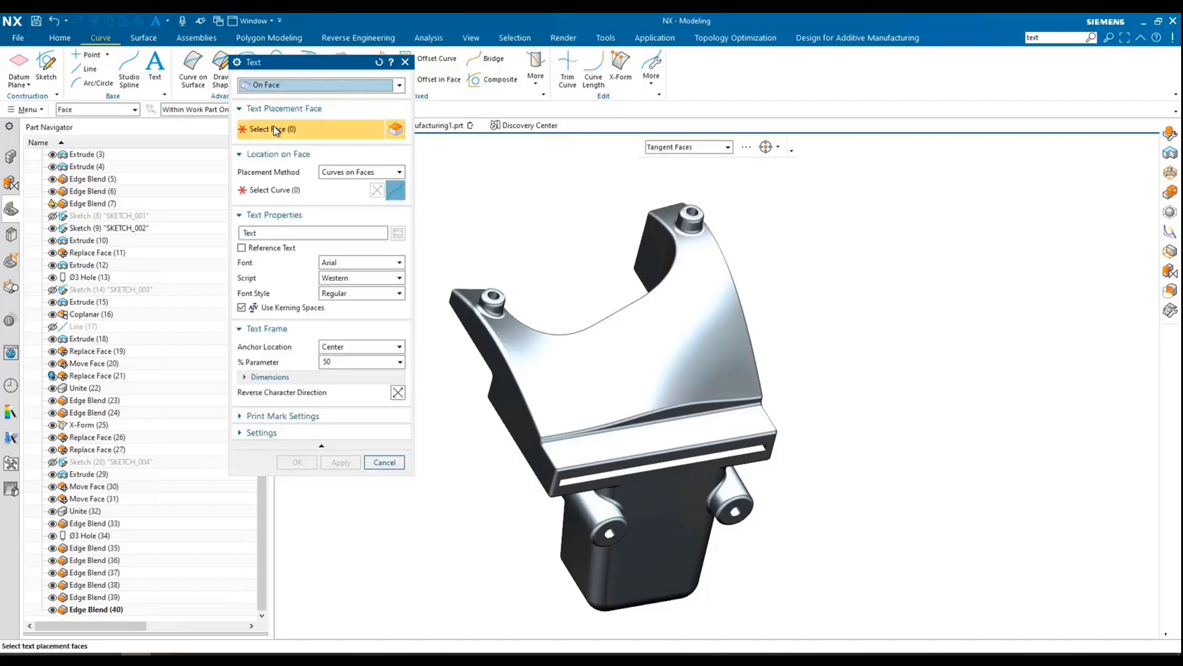
{"action": "left_click", "coordinate": [686, 147]}
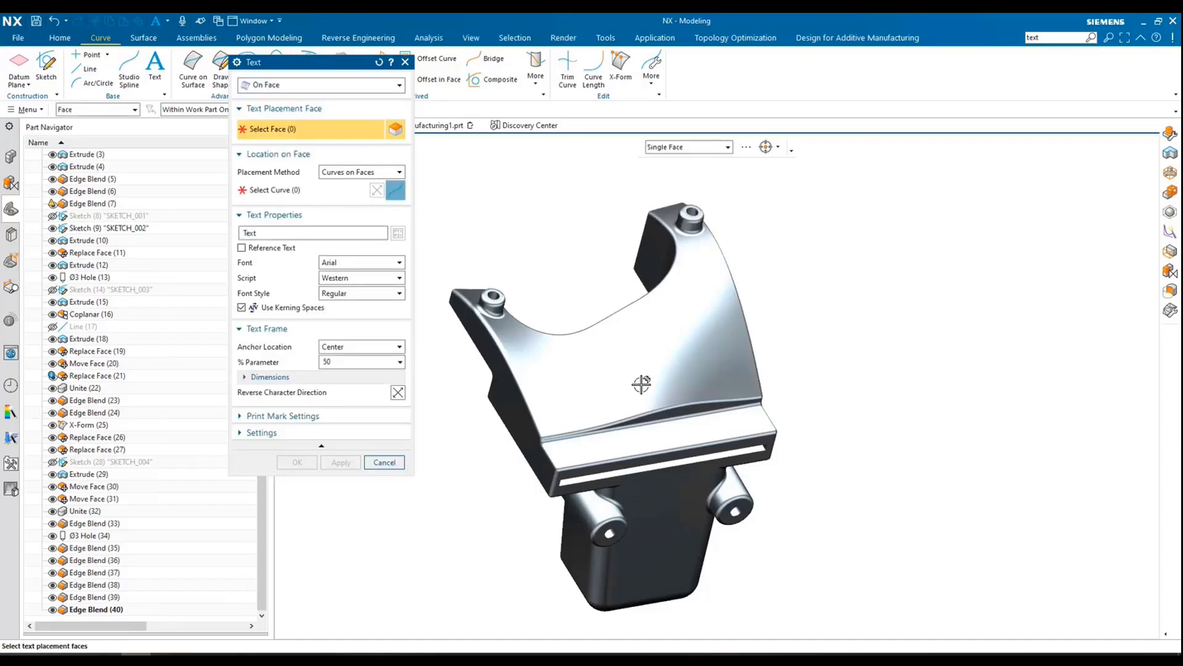
{"action": "left_click", "coordinate": [660, 434]}
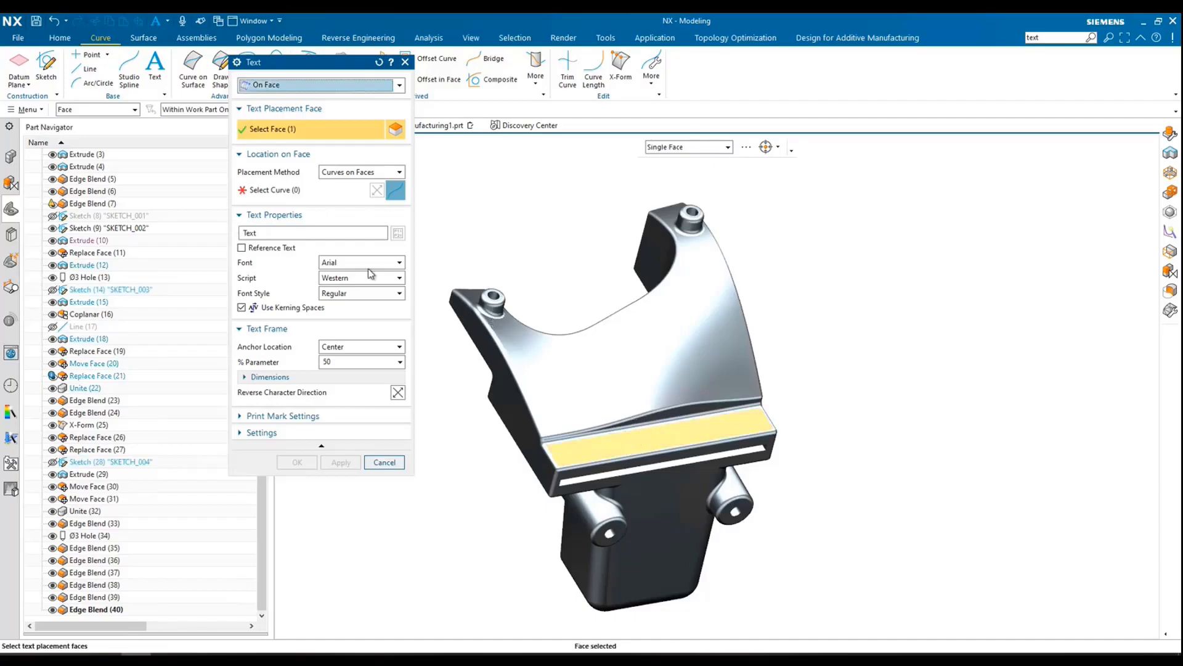
{"action": "left_click", "coordinate": [703, 146]}
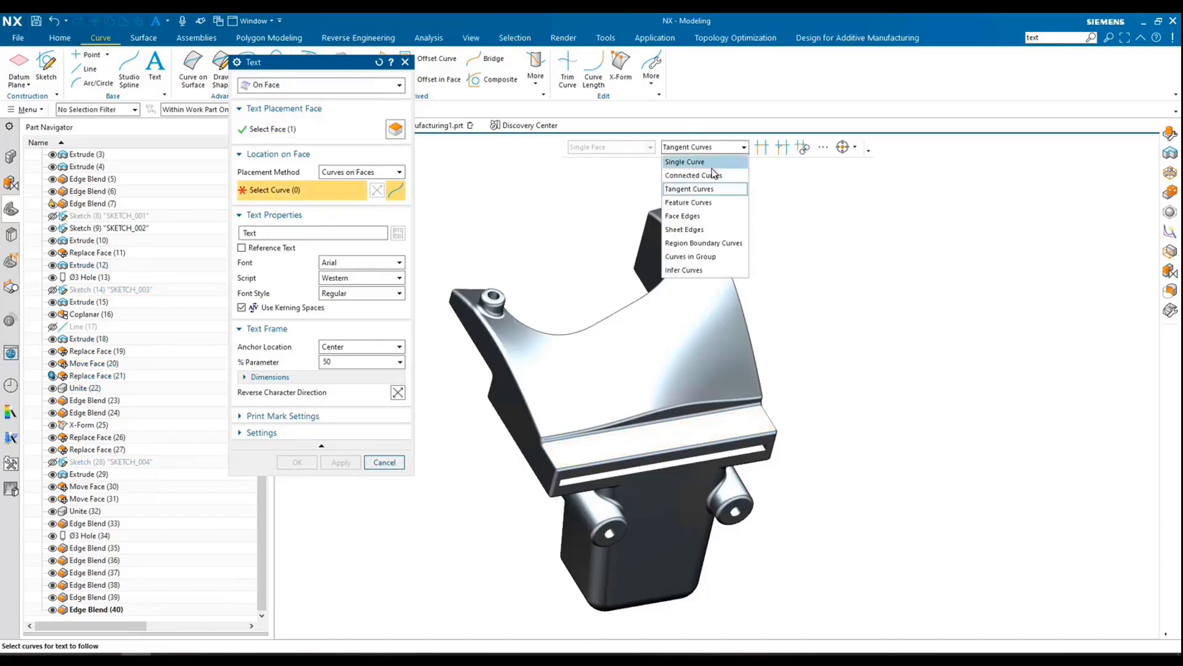
{"action": "left_click", "coordinate": [684, 162]}
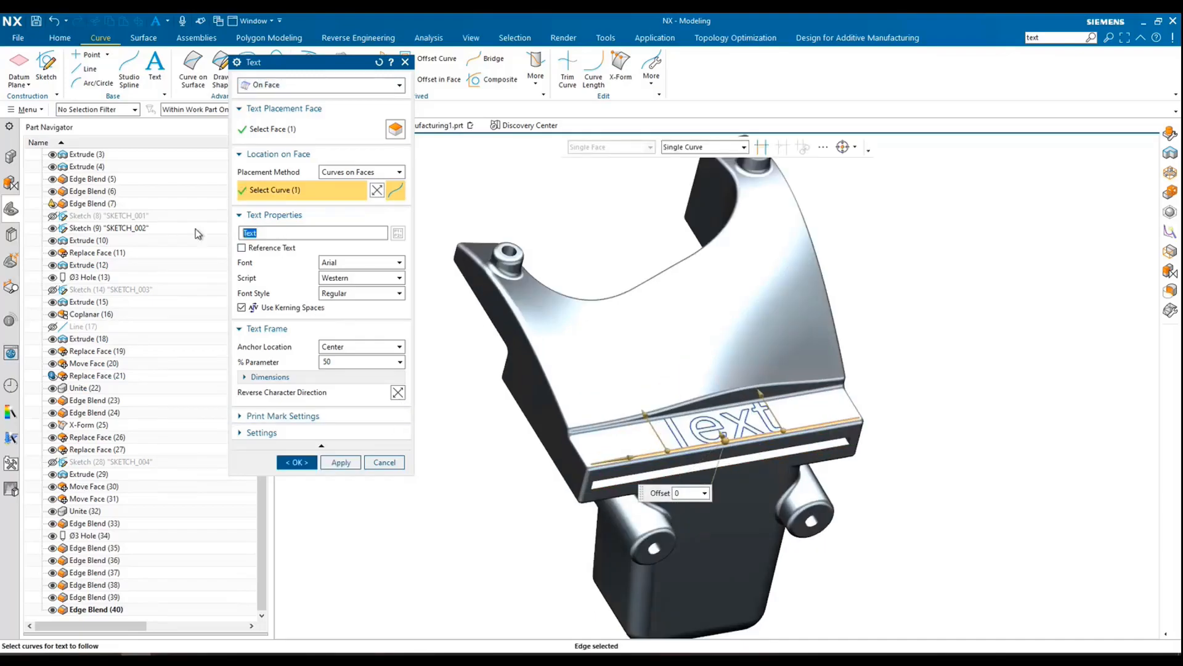
Enter SN000123 as the text and set its font to Times New Roman
{"action": "type", "text": "SN"}
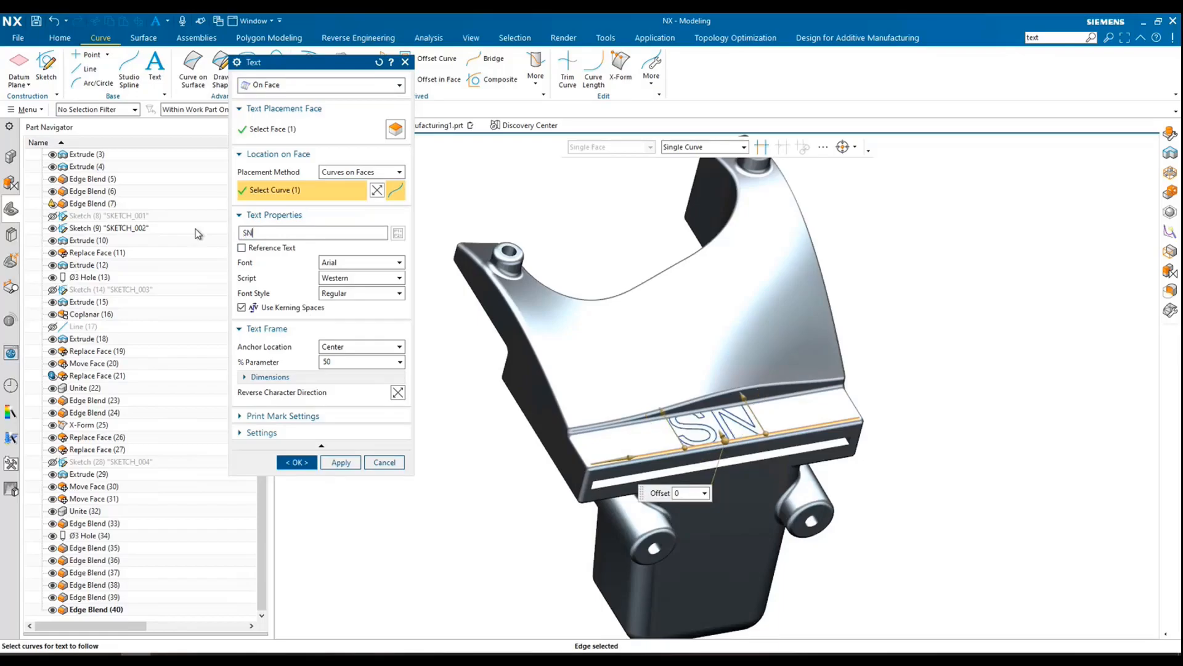
{"action": "type", "text": "000123"}
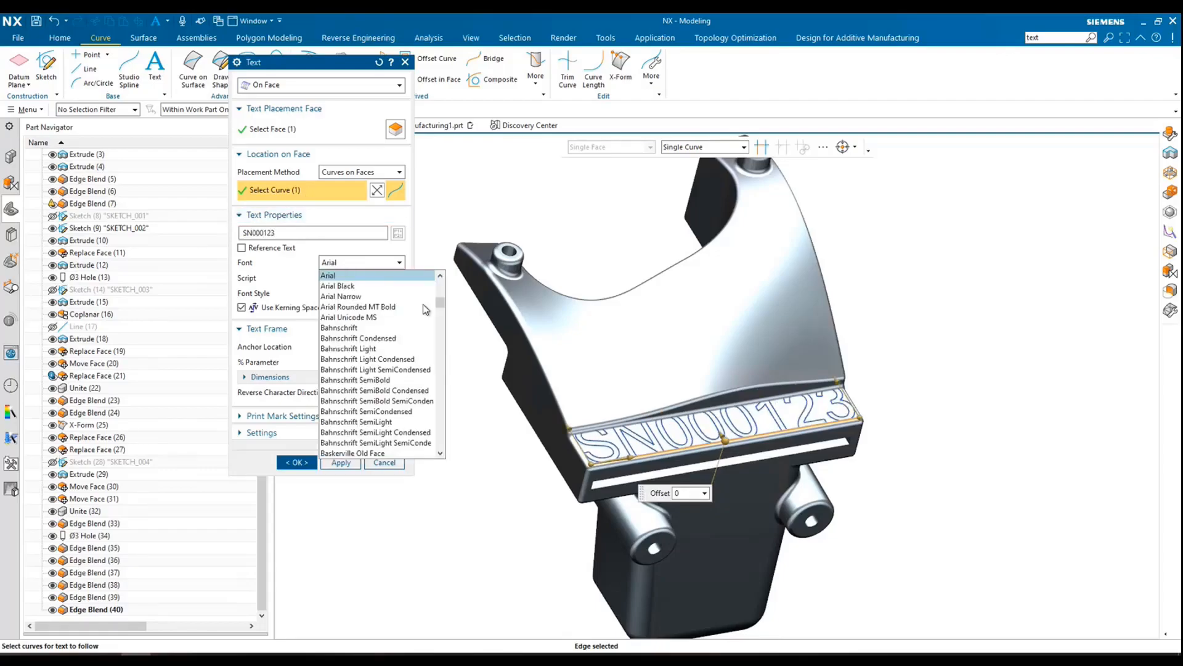
{"action": "scroll", "scroll_direction": "down", "scroll_amount": 3}
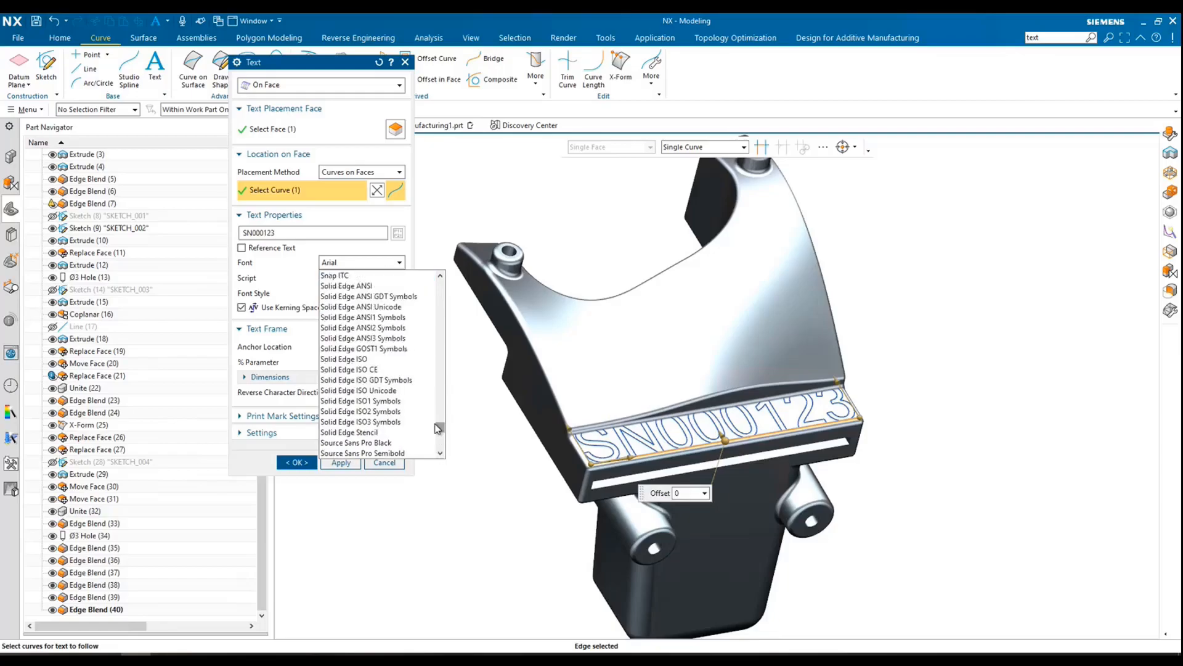
{"action": "scroll", "scroll_direction": "down", "scroll_amount": 3}
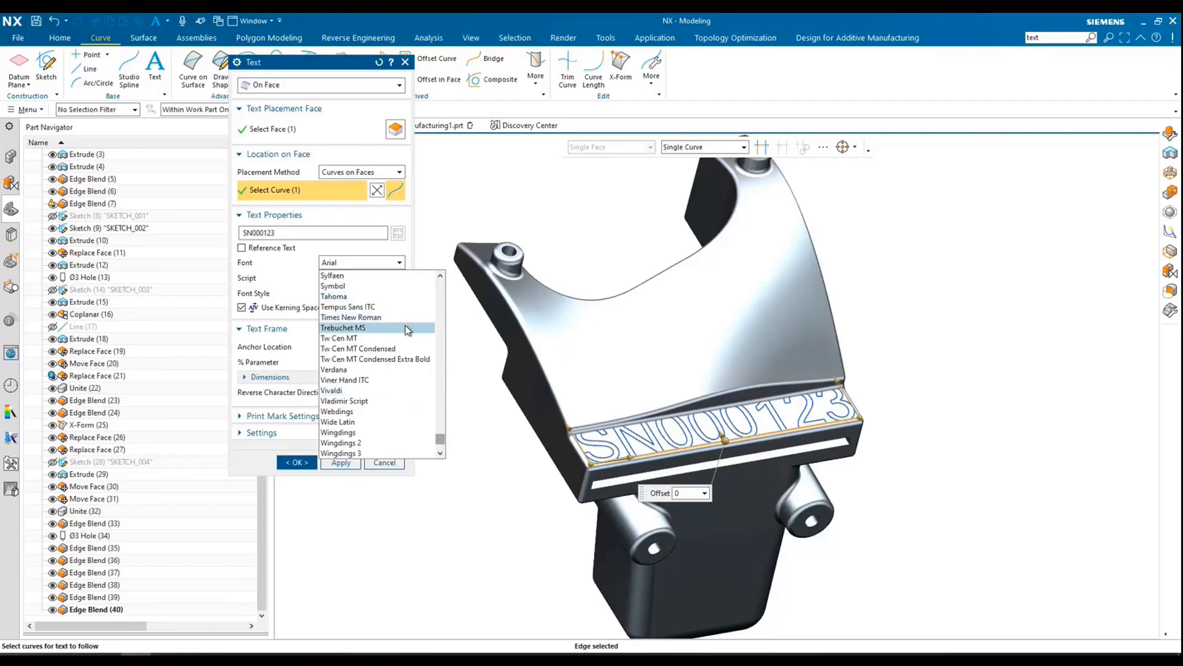
{"action": "left_click", "coordinate": [351, 316]}
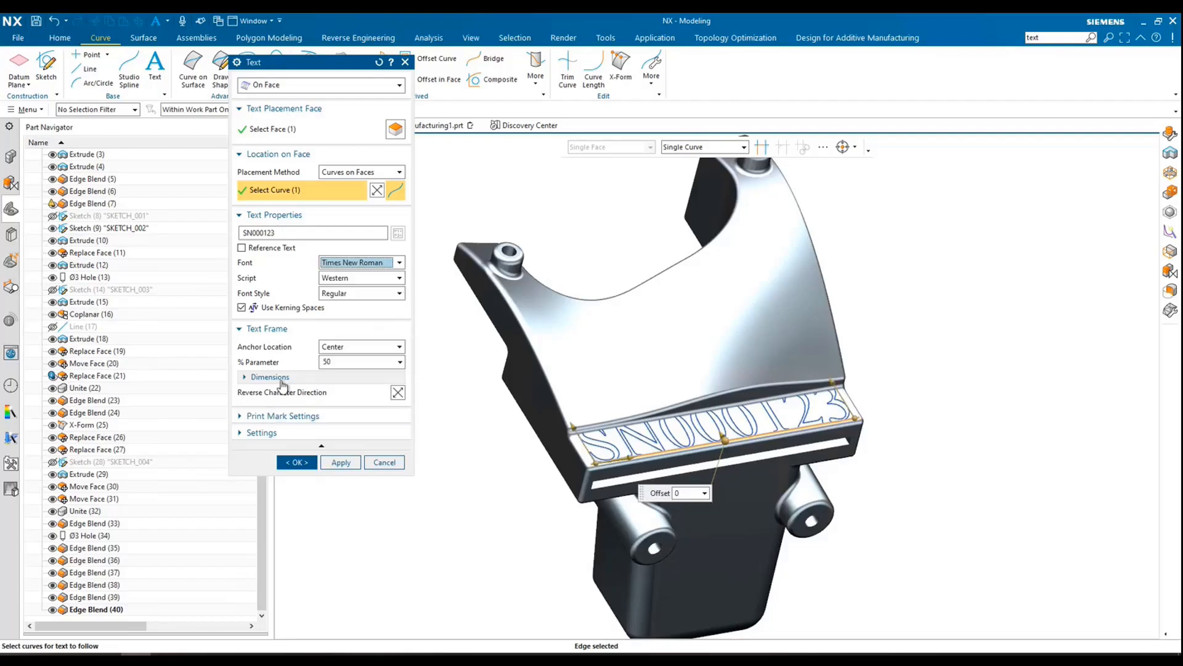
Expand the Dimensions section to show the text's 4 mm height and offset settings
{"action": "left_click", "coordinate": [270, 376]}
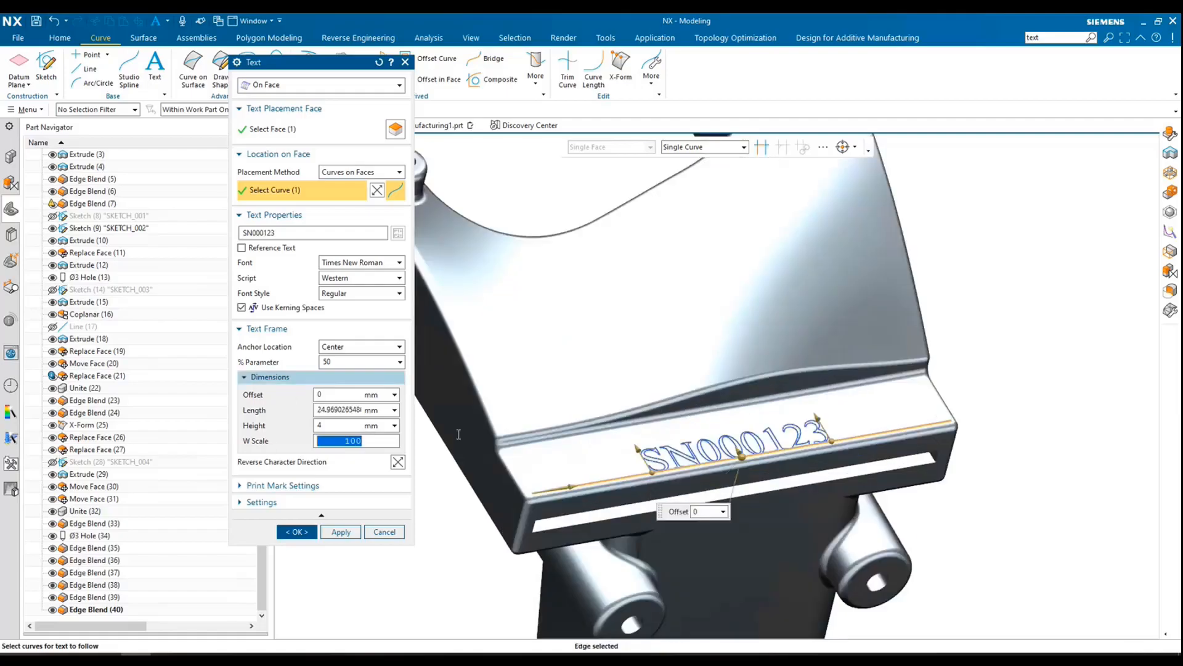
{"action": "mouse_move", "coordinate": [740, 453]}
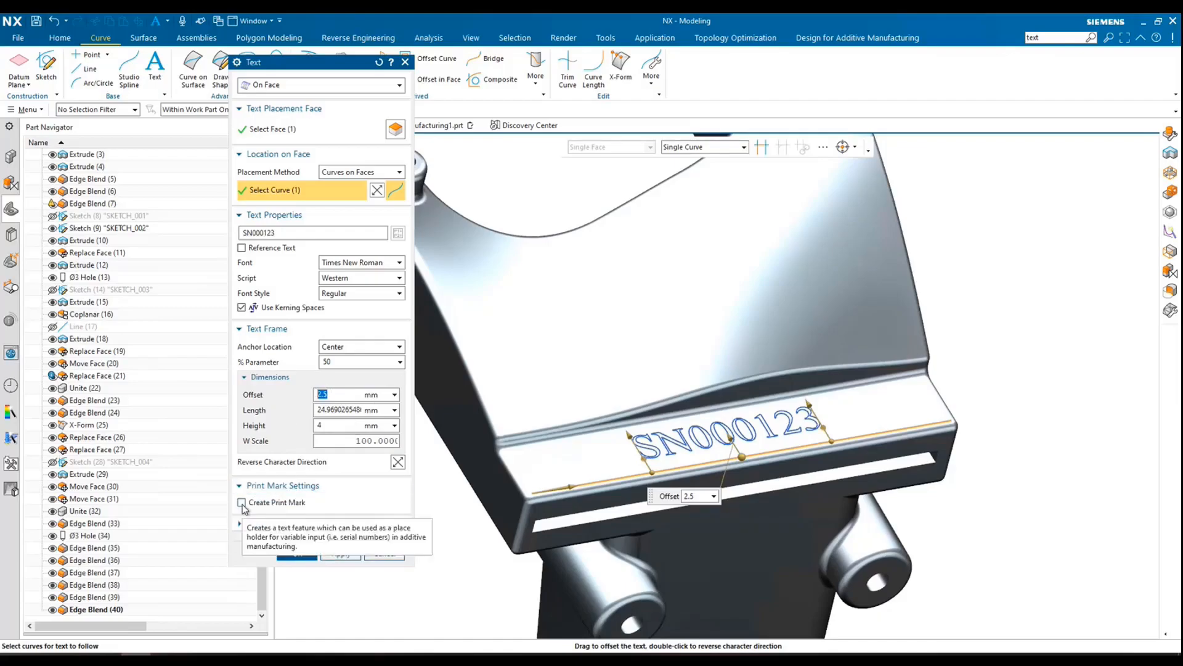
Enable Create Print Mark and confirm the SN000123 text feature
{"action": "left_click", "coordinate": [242, 502]}
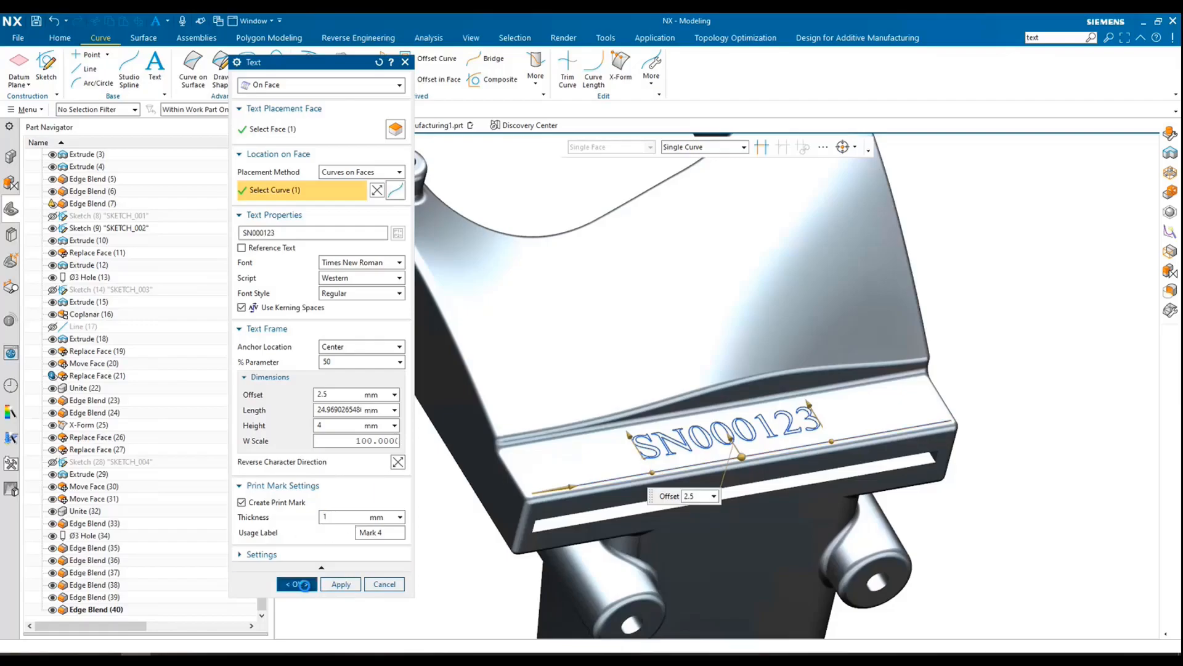
{"action": "left_click", "coordinate": [293, 584]}
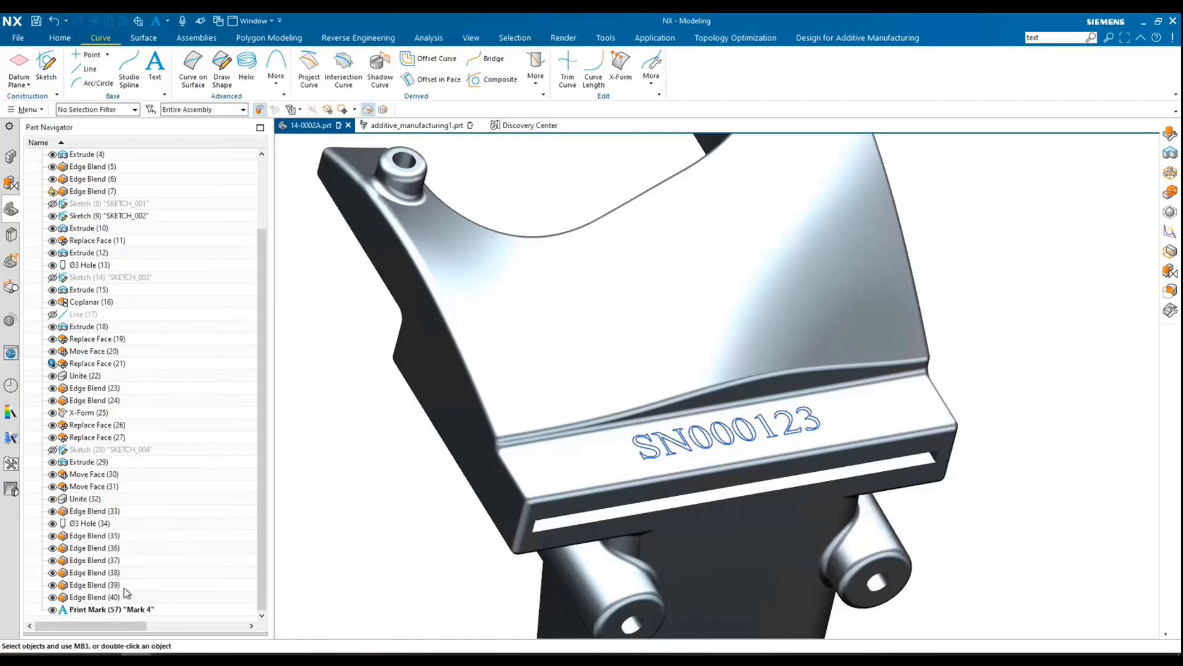
{"action": "left_click", "coordinate": [110, 609]}
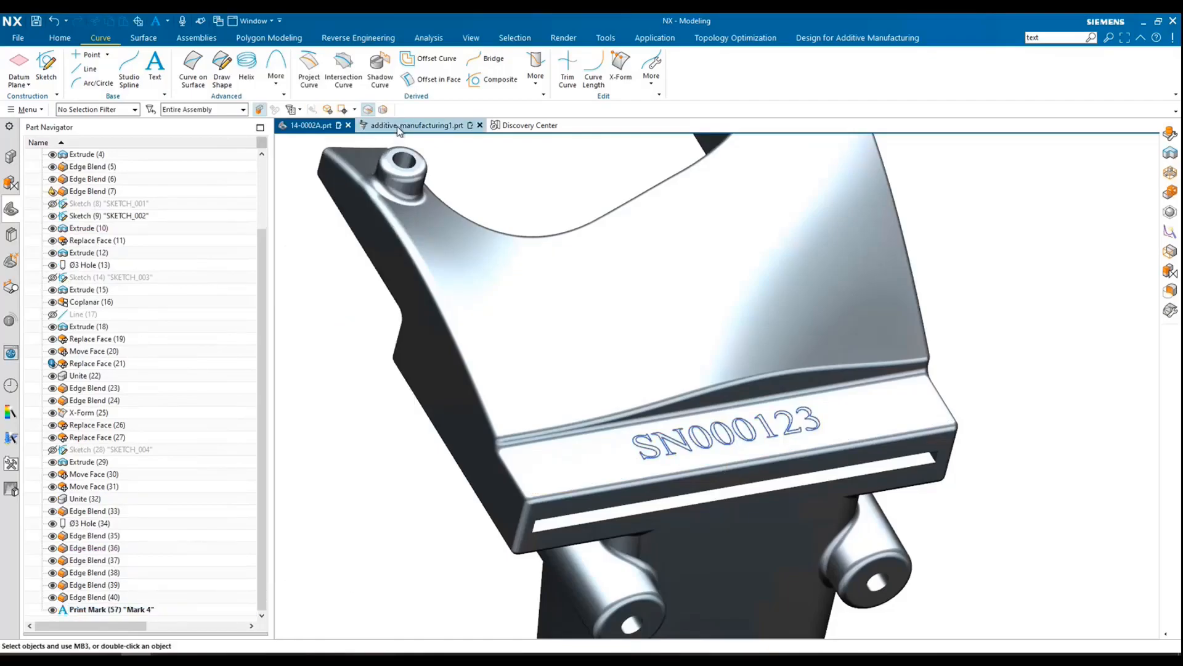
Switch to additive_manufacturing1.prt and bring up the build tray's action menu
{"action": "left_click", "coordinate": [416, 125]}
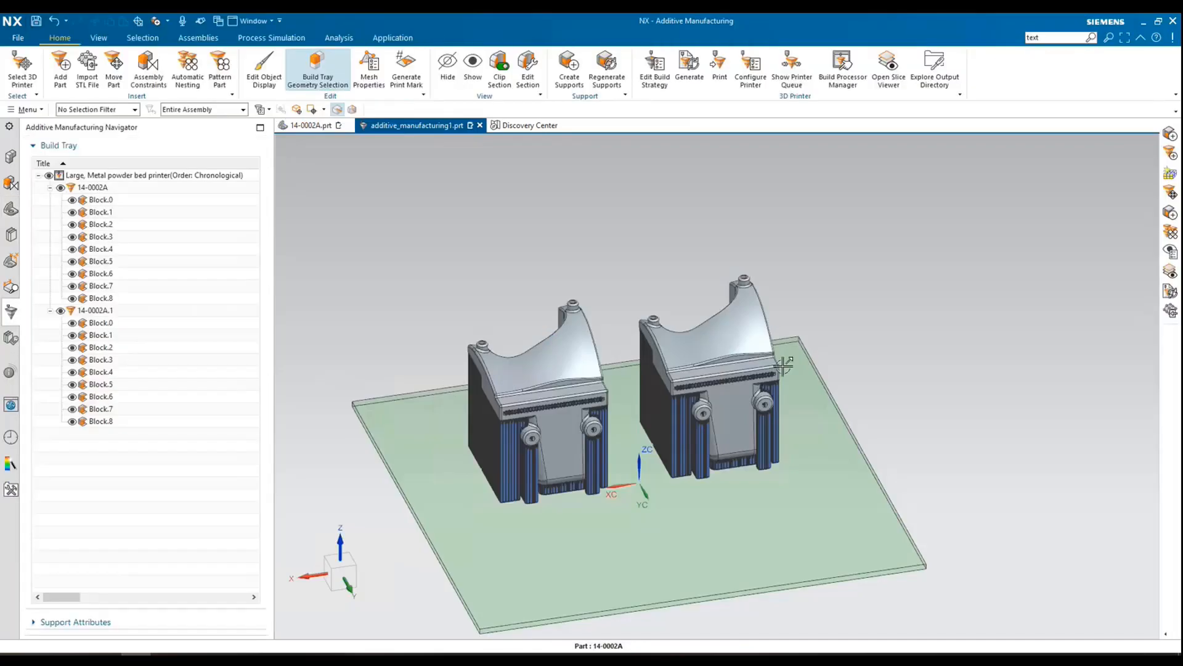
{"action": "left_click", "coordinate": [154, 175]}
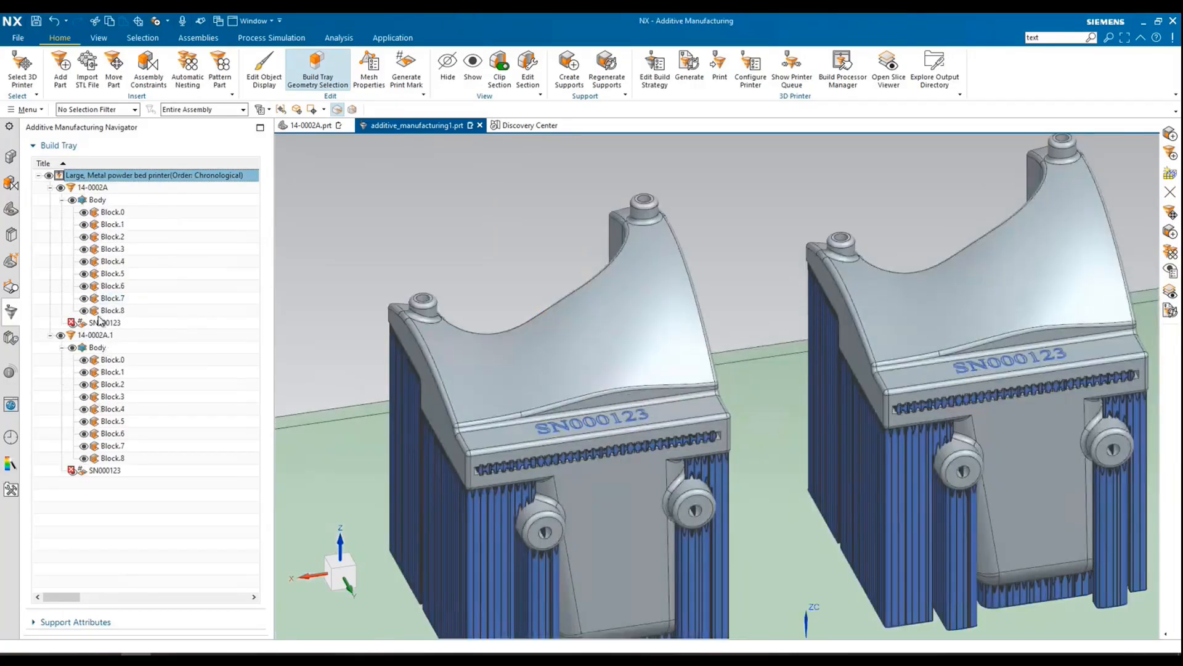
{"action": "right_click", "coordinate": [105, 323]}
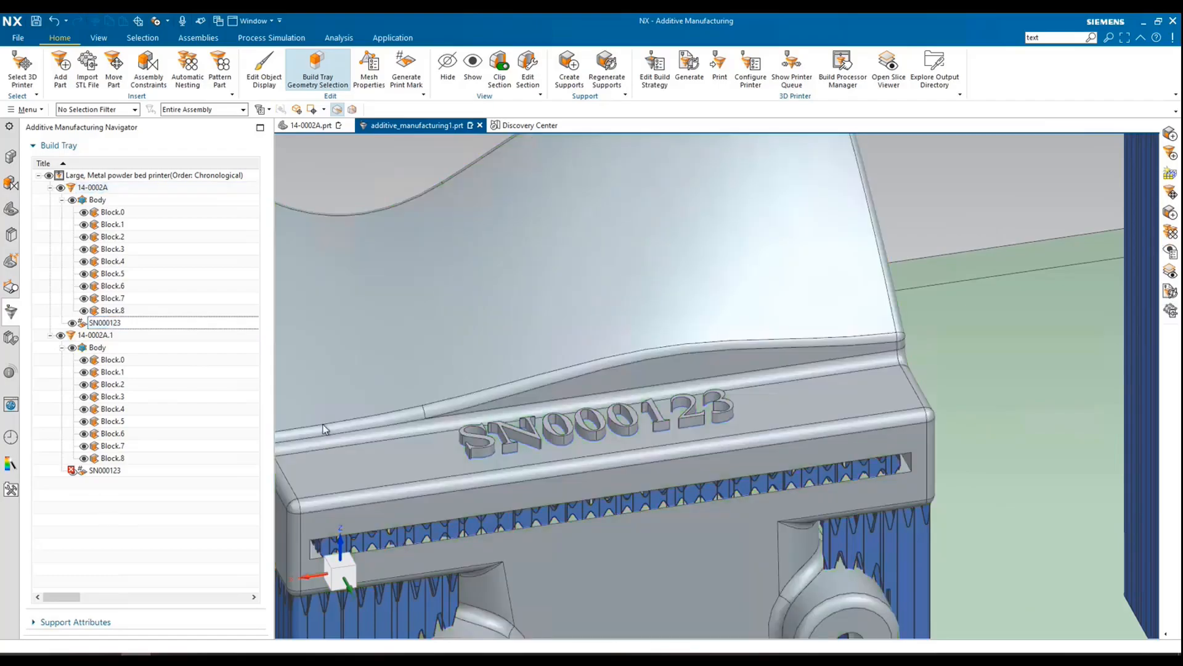
Select the second copy's SN000123 print mark and open it for editing
{"action": "left_click", "coordinate": [105, 470]}
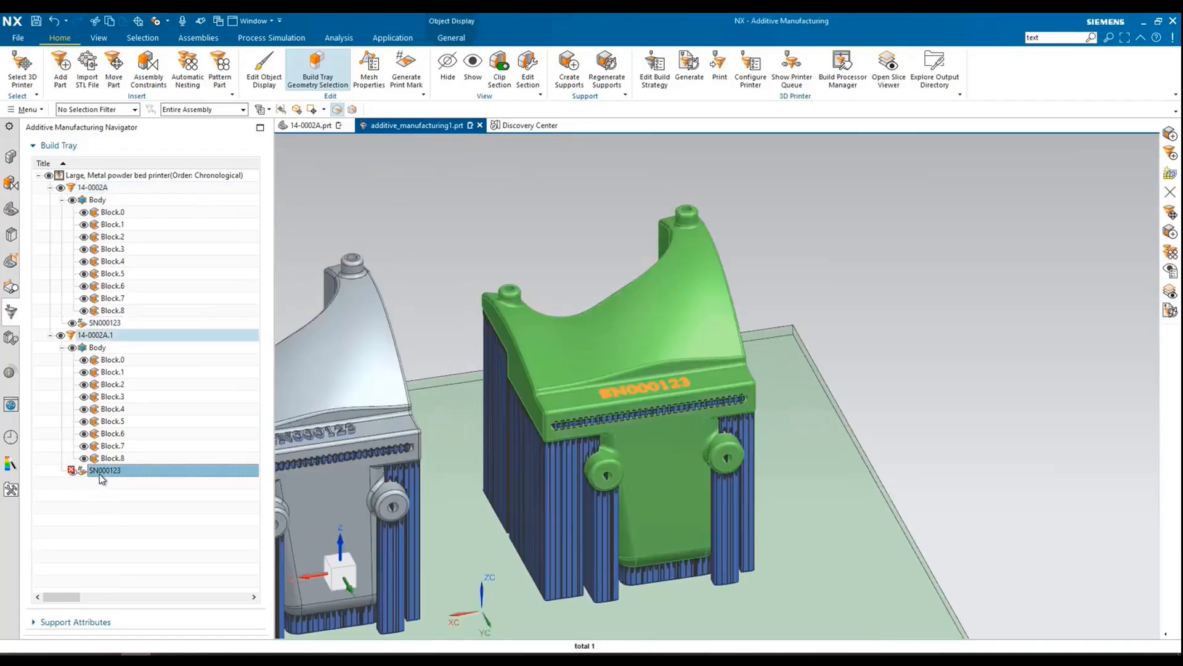
{"action": "double_click", "coordinate": [105, 471]}
{"action": "type", "text": "45"}
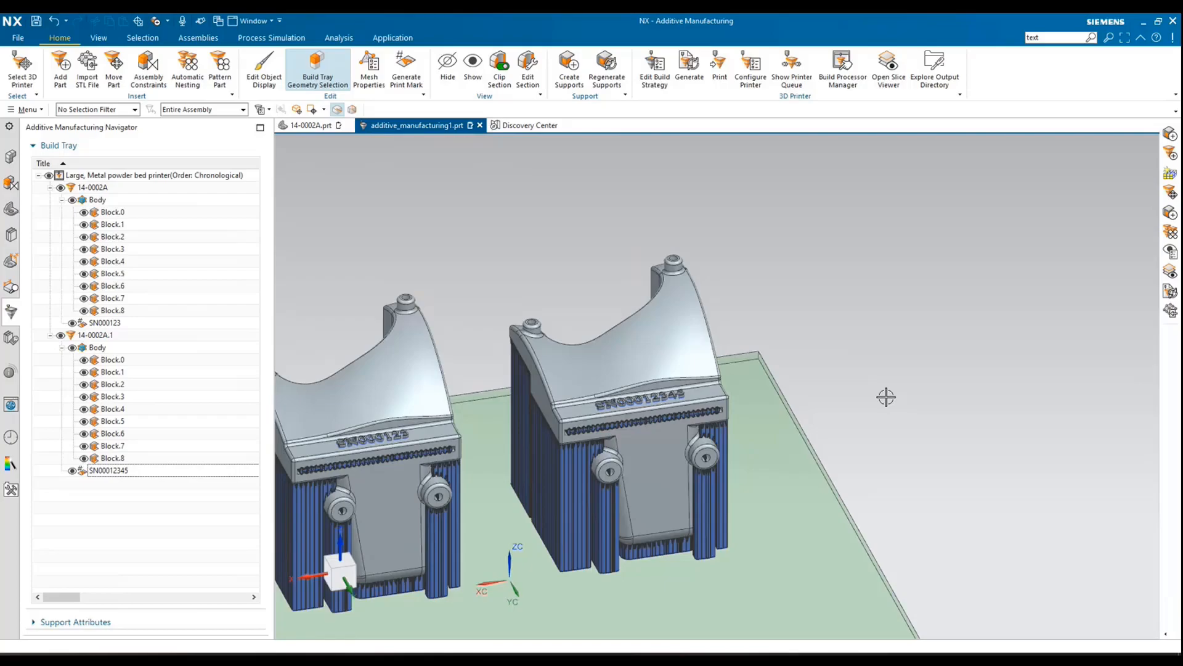
{"action": "mouse_move", "coordinate": [874, 381]}
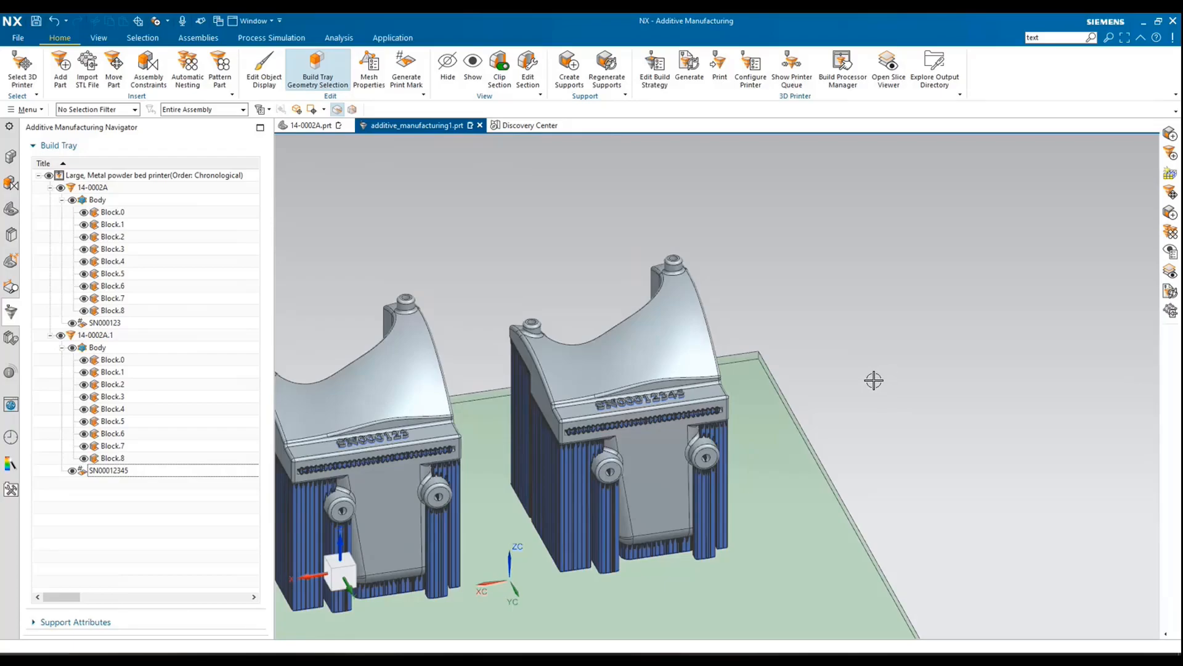
{"action": "mouse_move", "coordinate": [860, 366]}
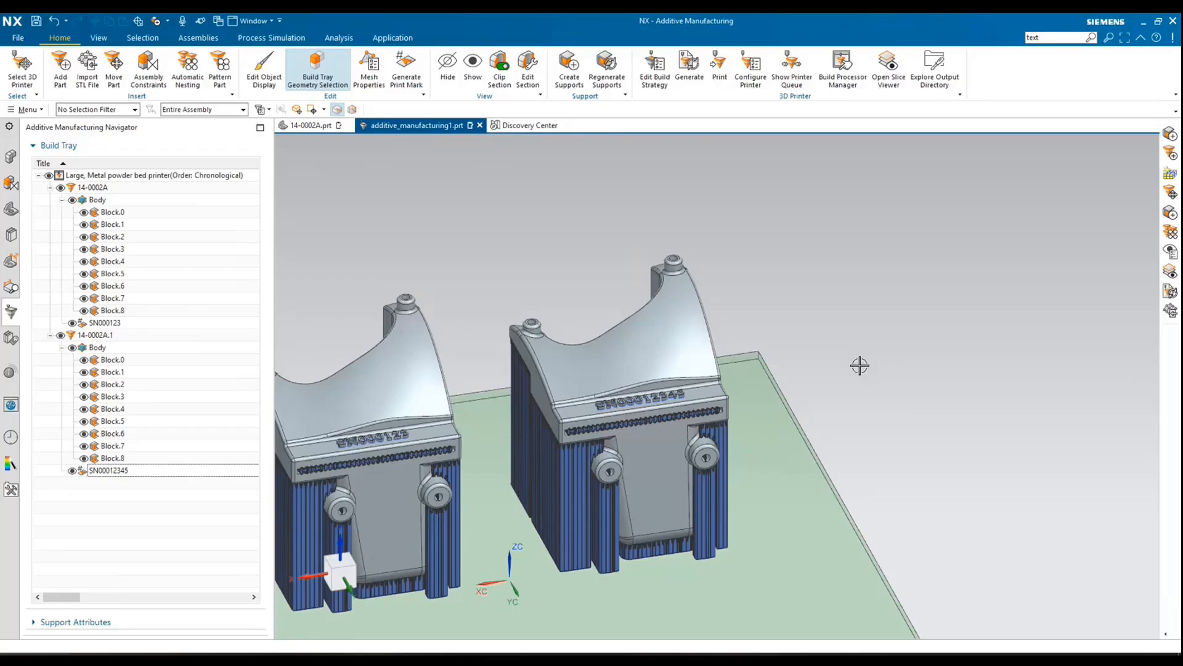